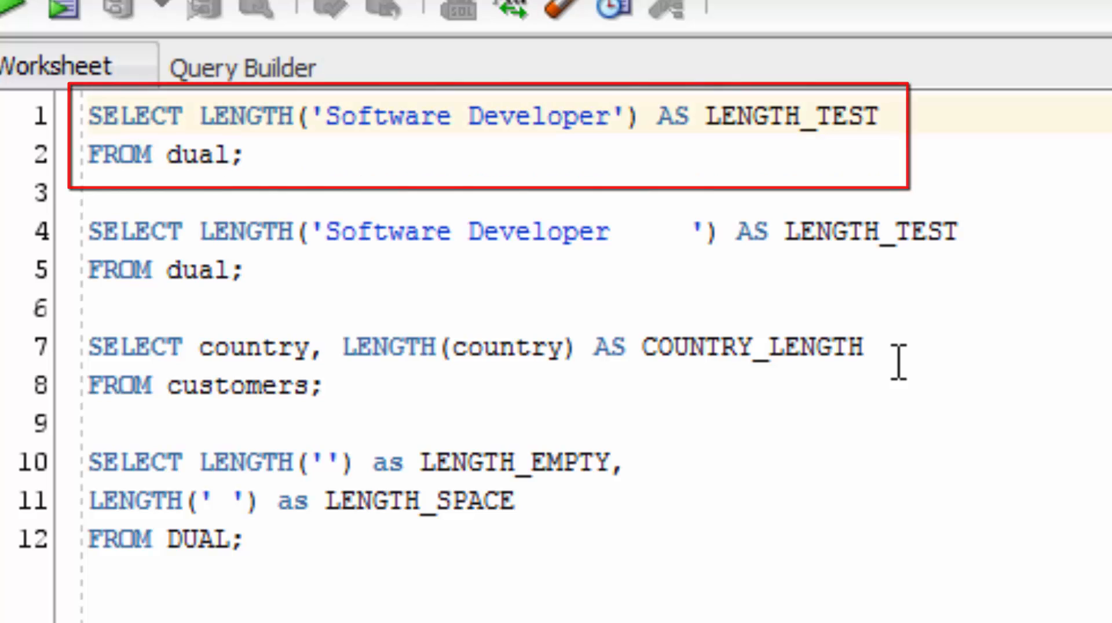
Step: Run the customers query listing each country with its LENGTH() value, including the null row
left_click(66, 11)
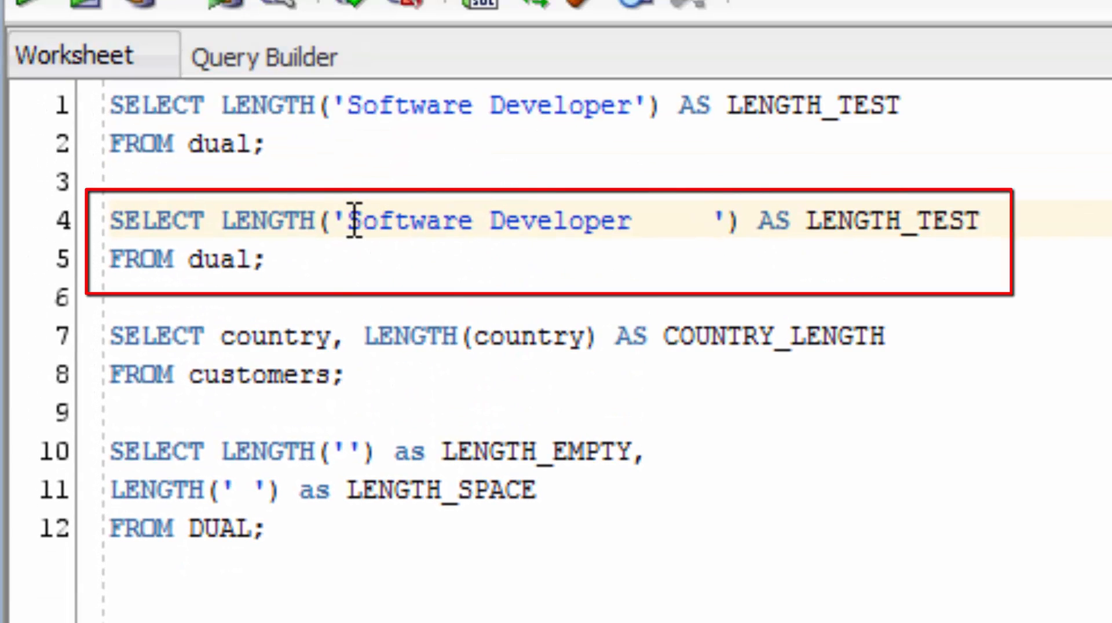
left_click(635, 220)
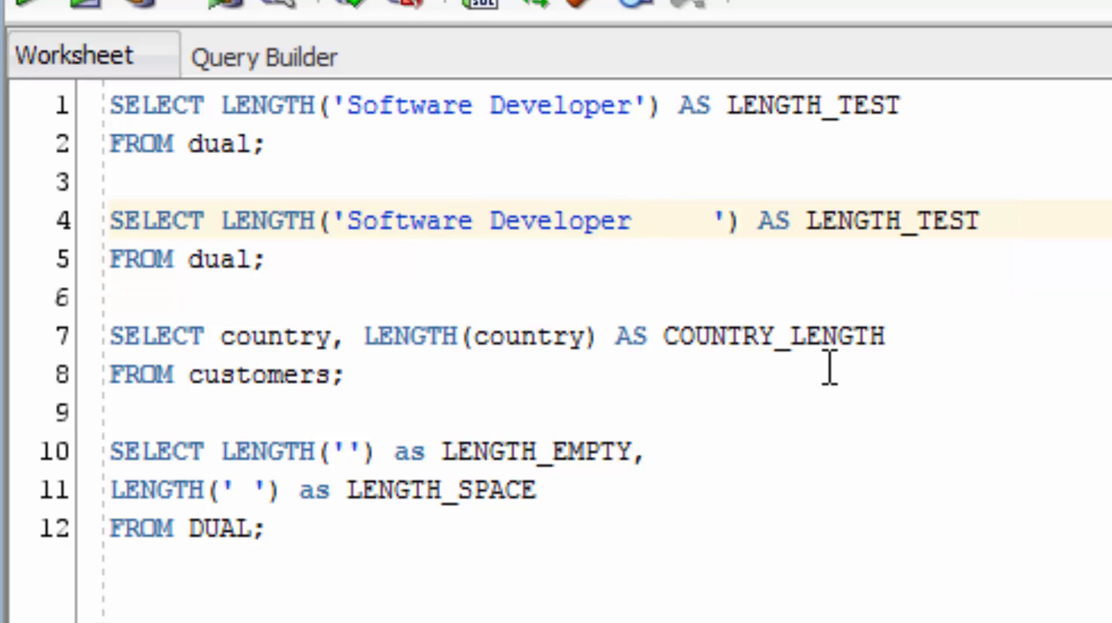
scroll("down", 3)
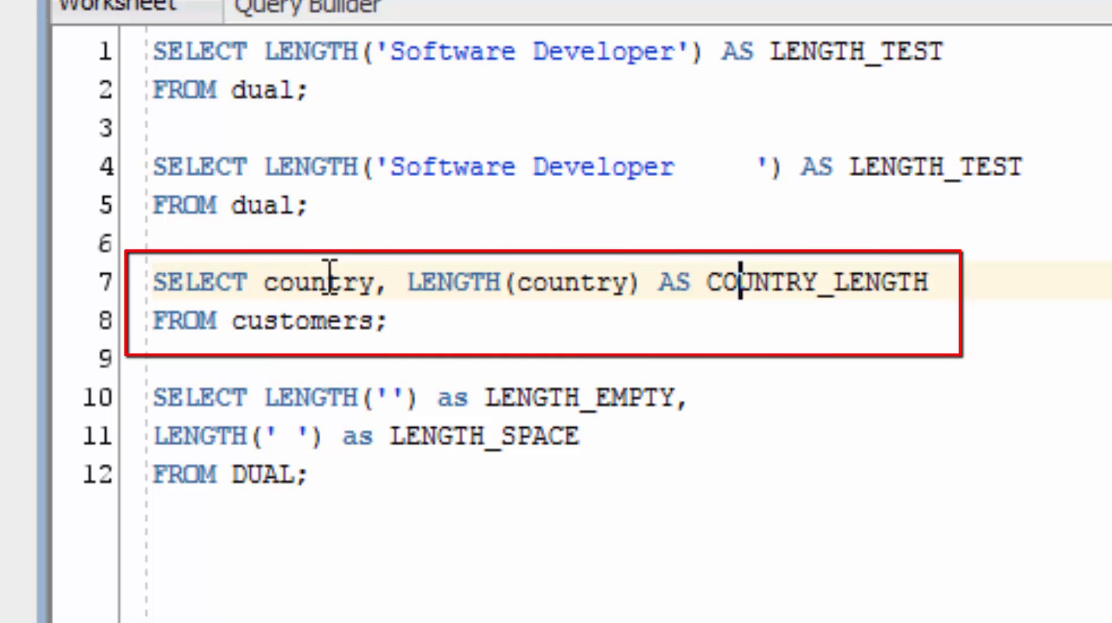
mouse_move(836, 282)
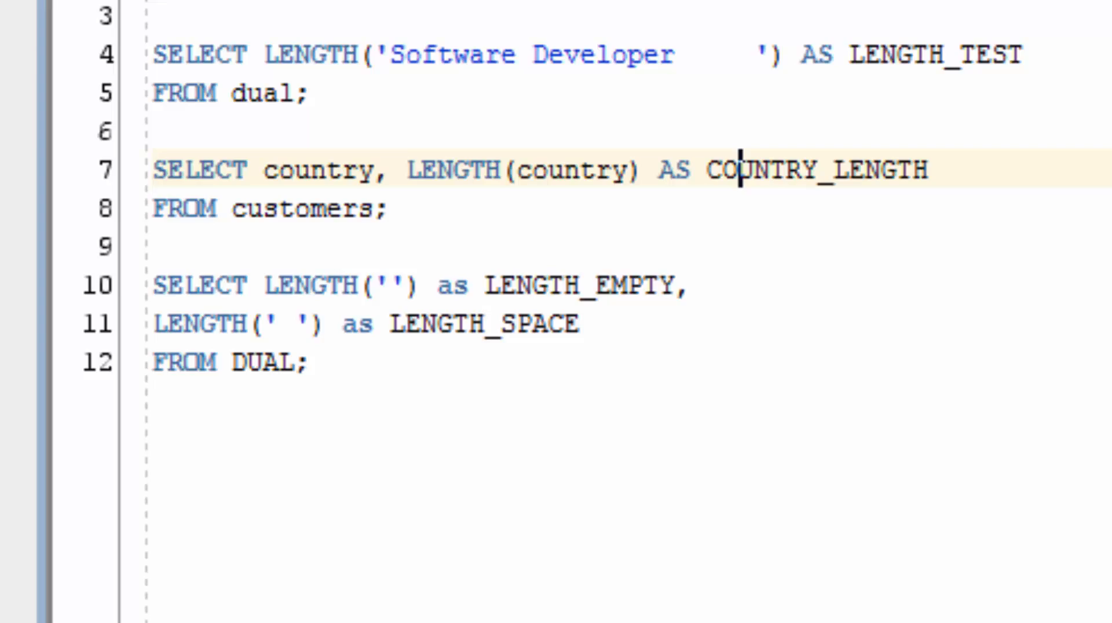
key("F9")
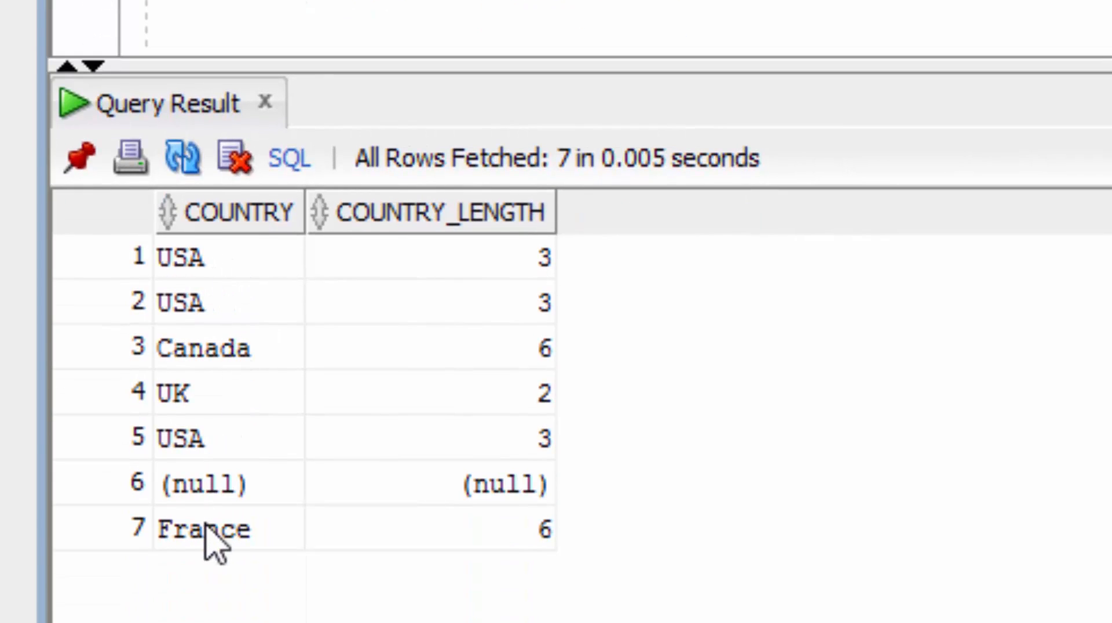
mouse_move(186, 477)
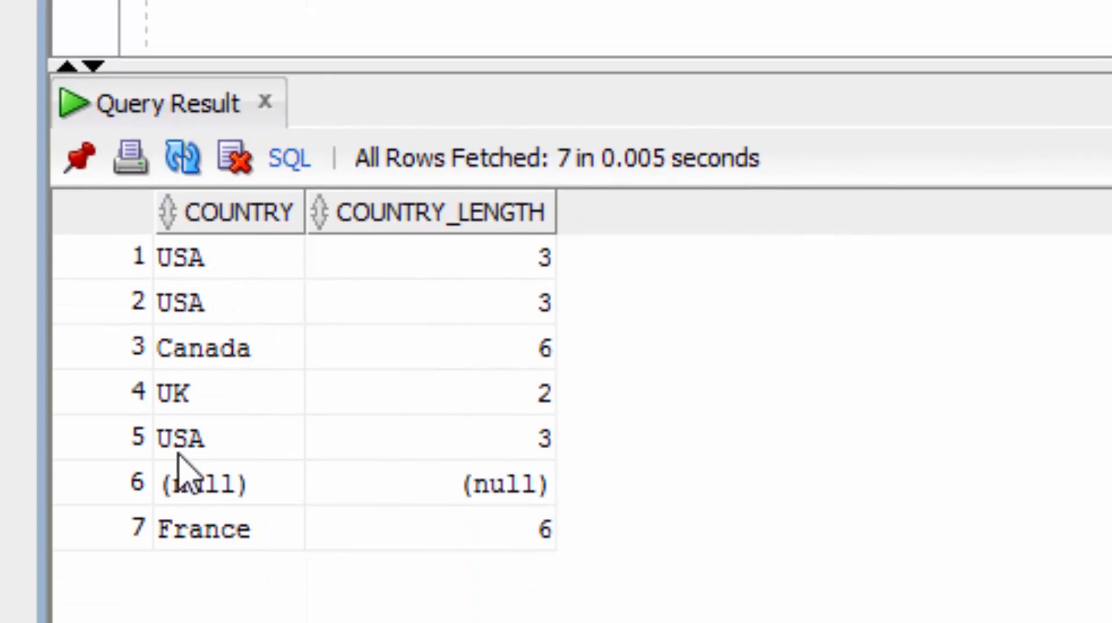
mouse_move(489, 511)
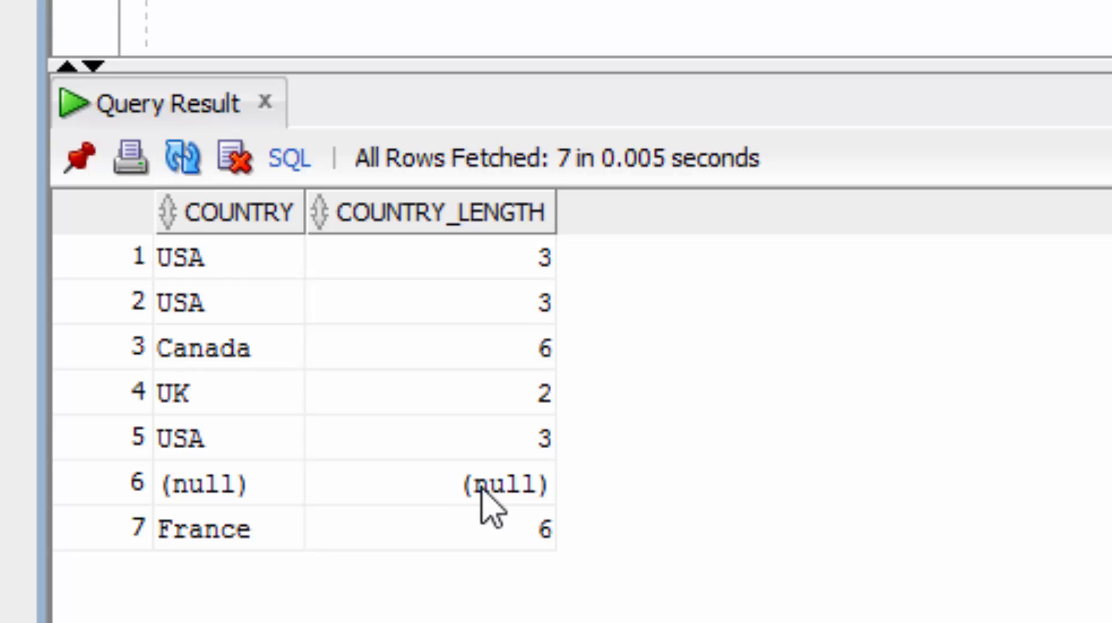